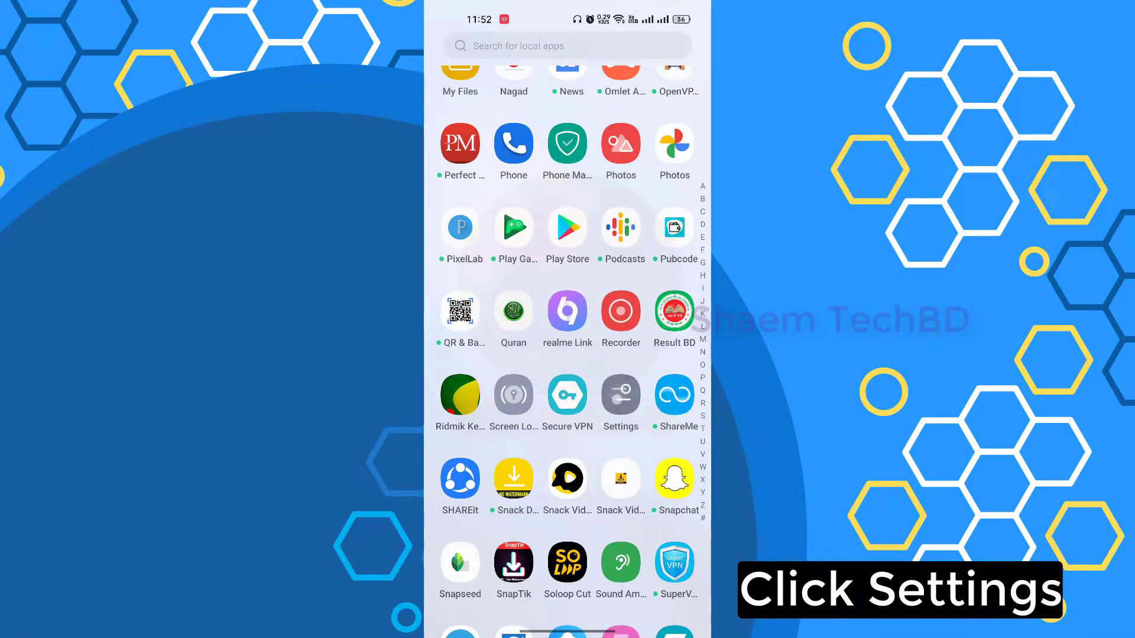
Check storage under About device (105.2 GB of 128 GB used), then launch the Play Store.
click(619, 396)
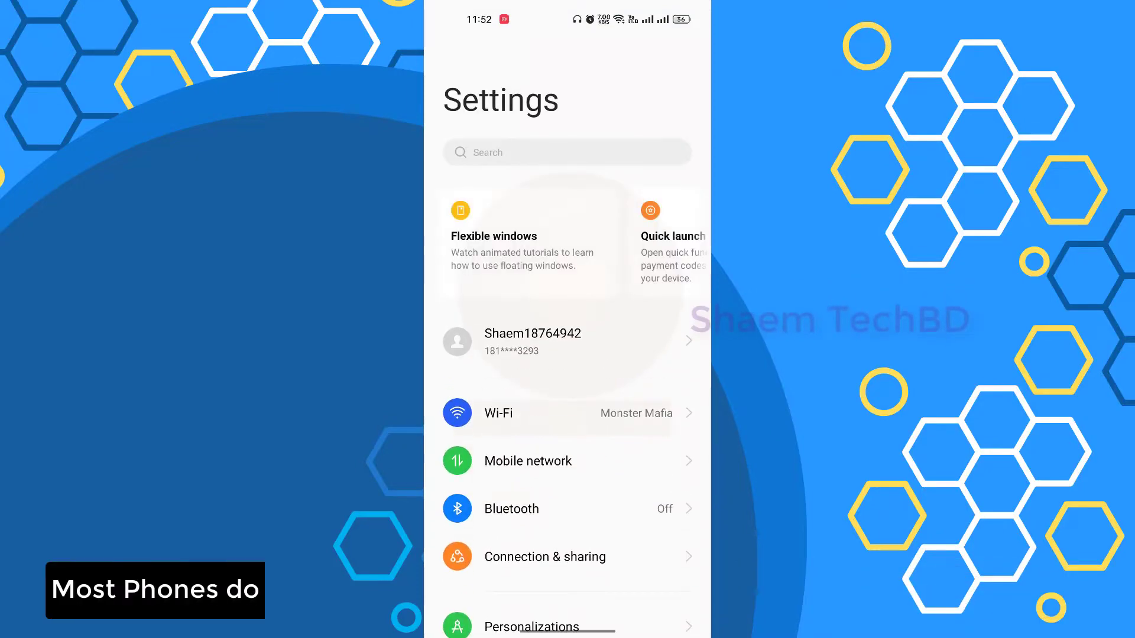
scroll(down, 3)
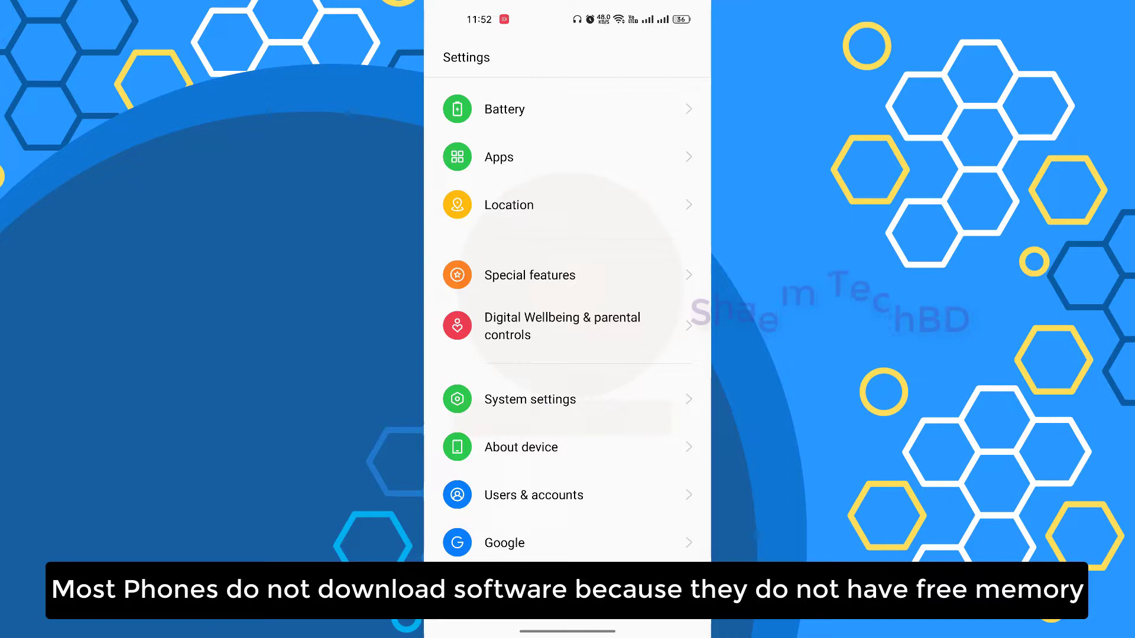
click(521, 447)
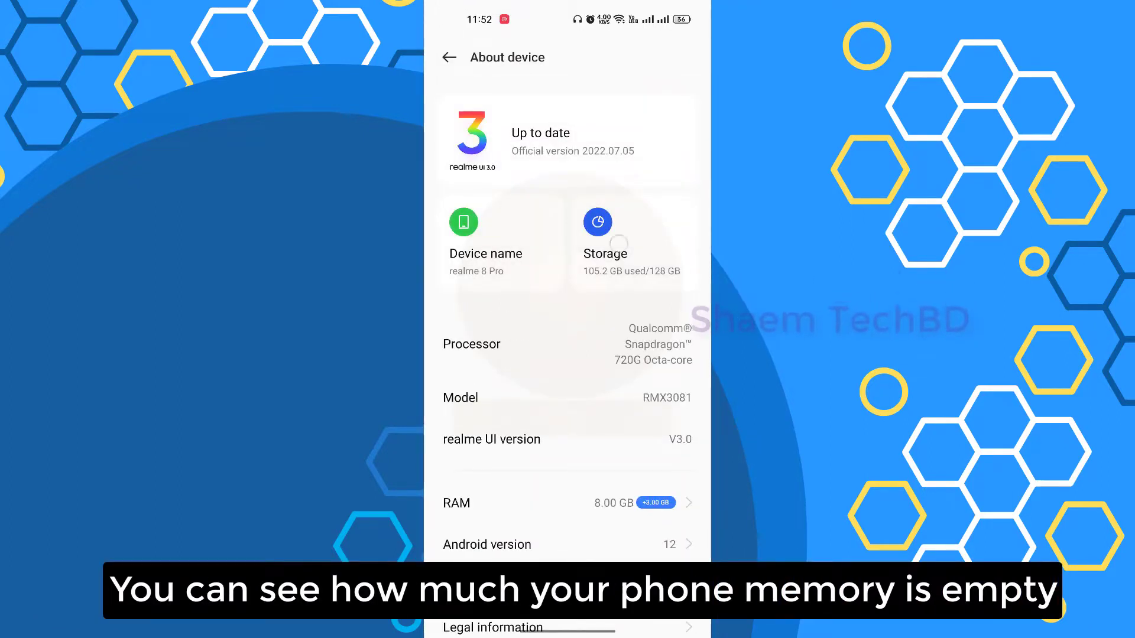
click(597, 239)
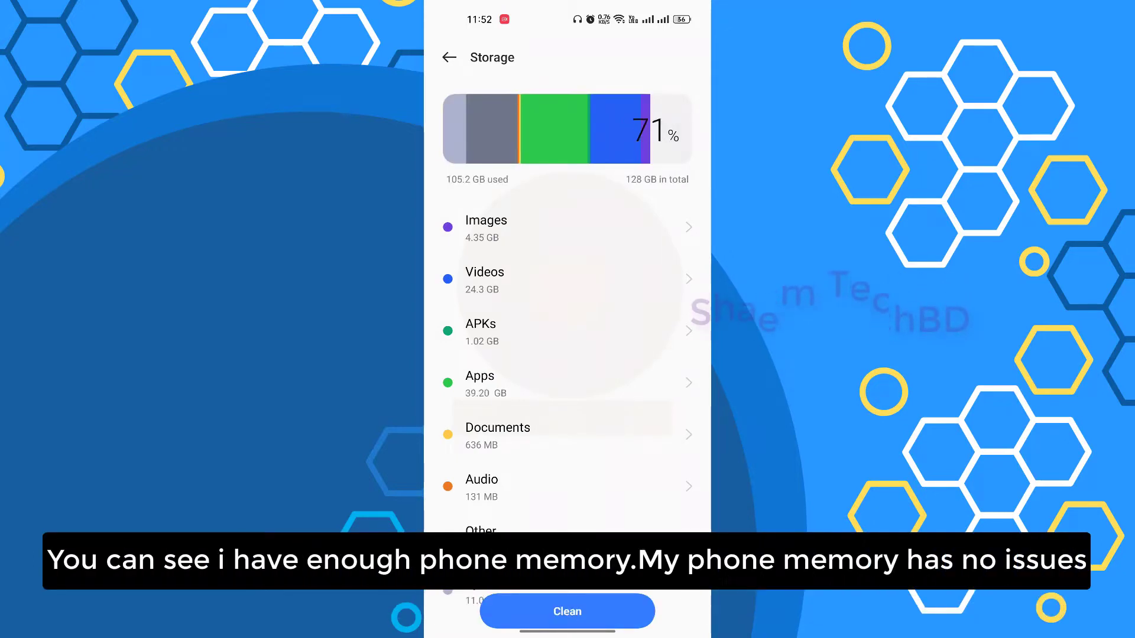
click(566, 612)
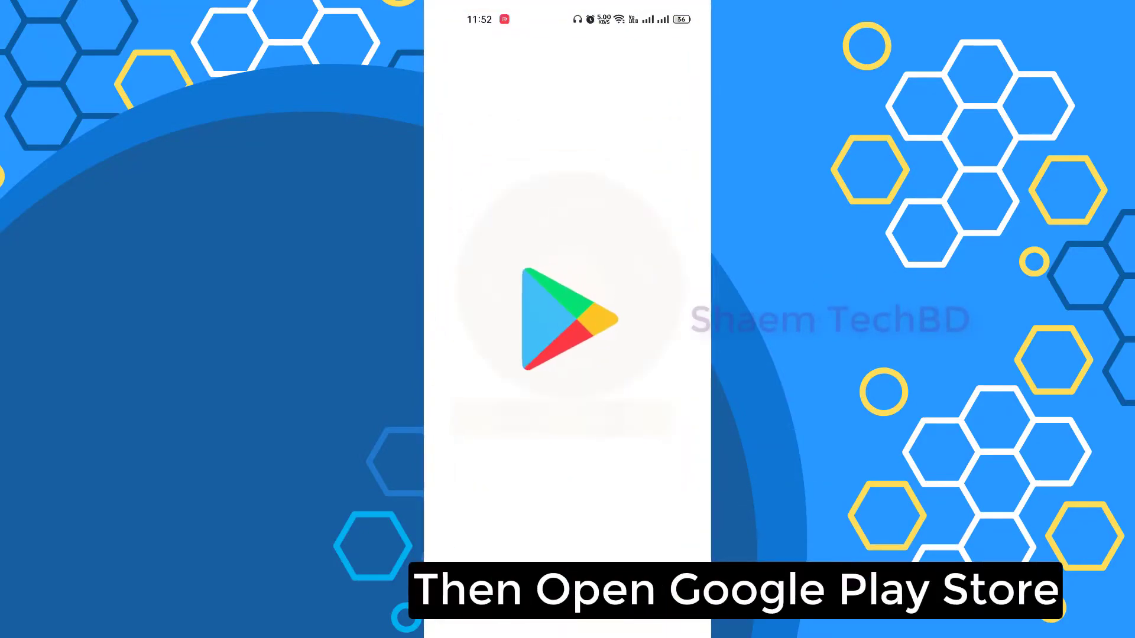
In Play Store Settings > Network preferences, confirm app downloads are allowed over any network.
click(567, 314)
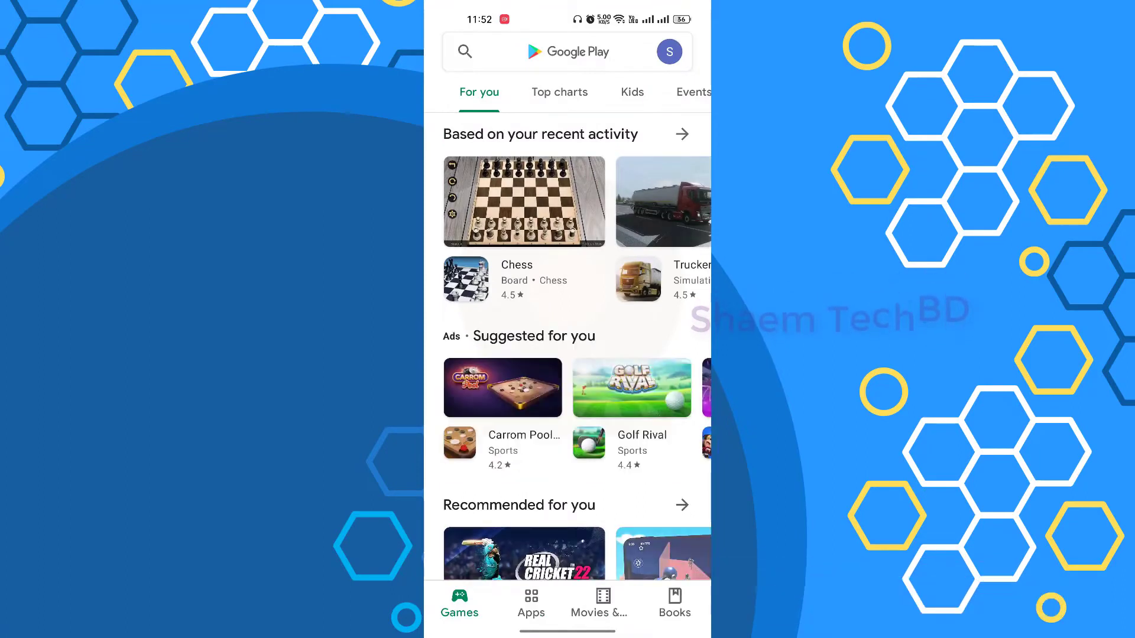
click(668, 51)
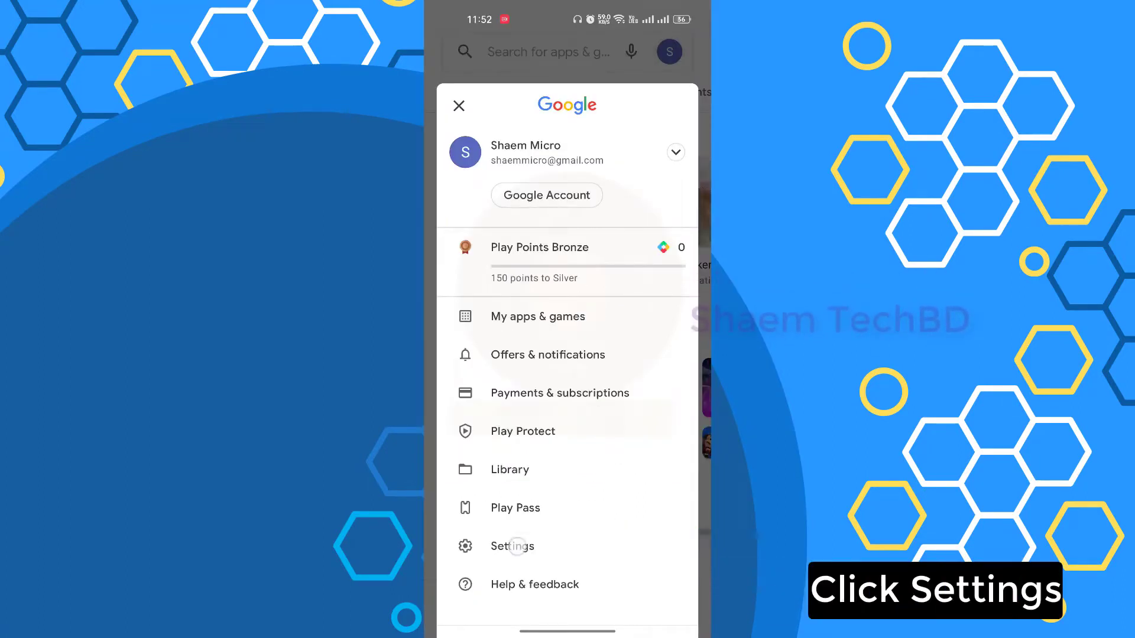
click(512, 546)
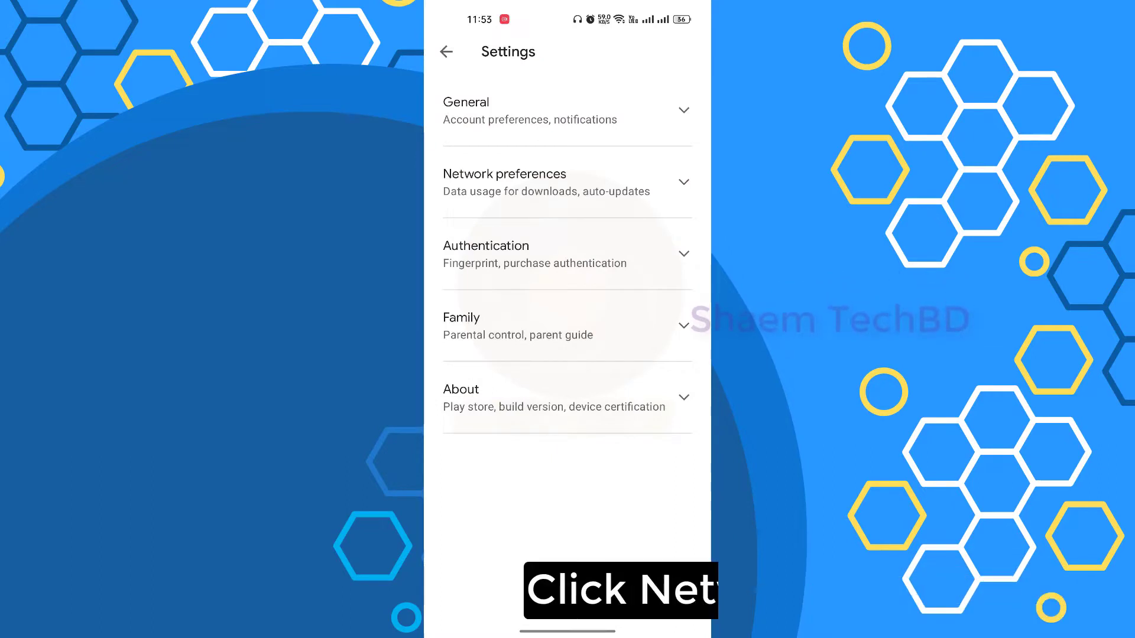
click(566, 182)
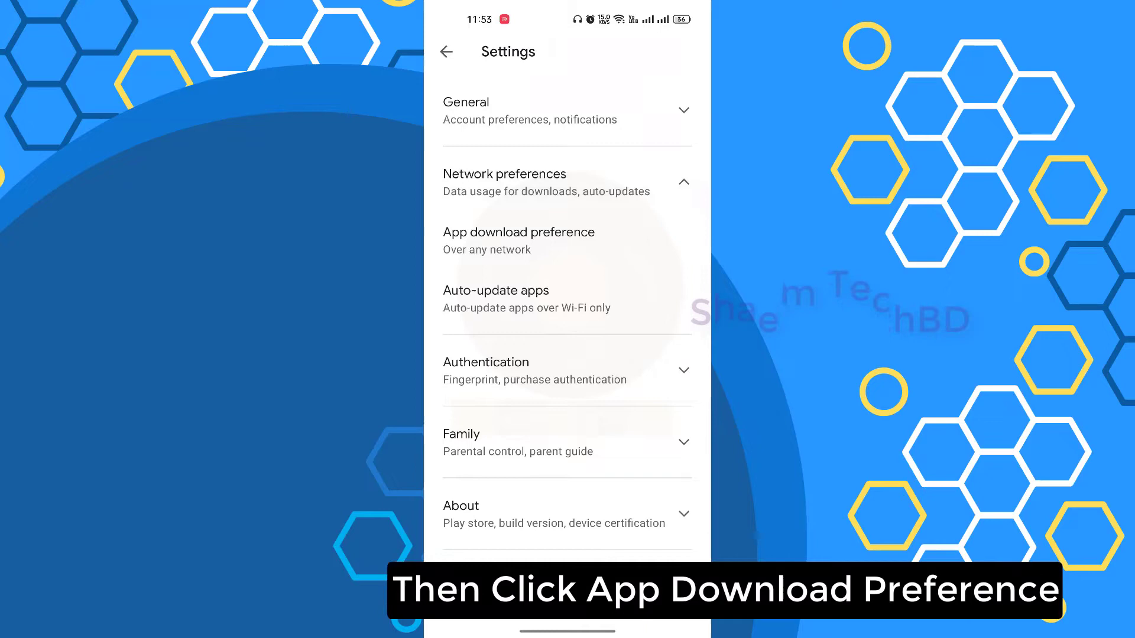
click(517, 233)
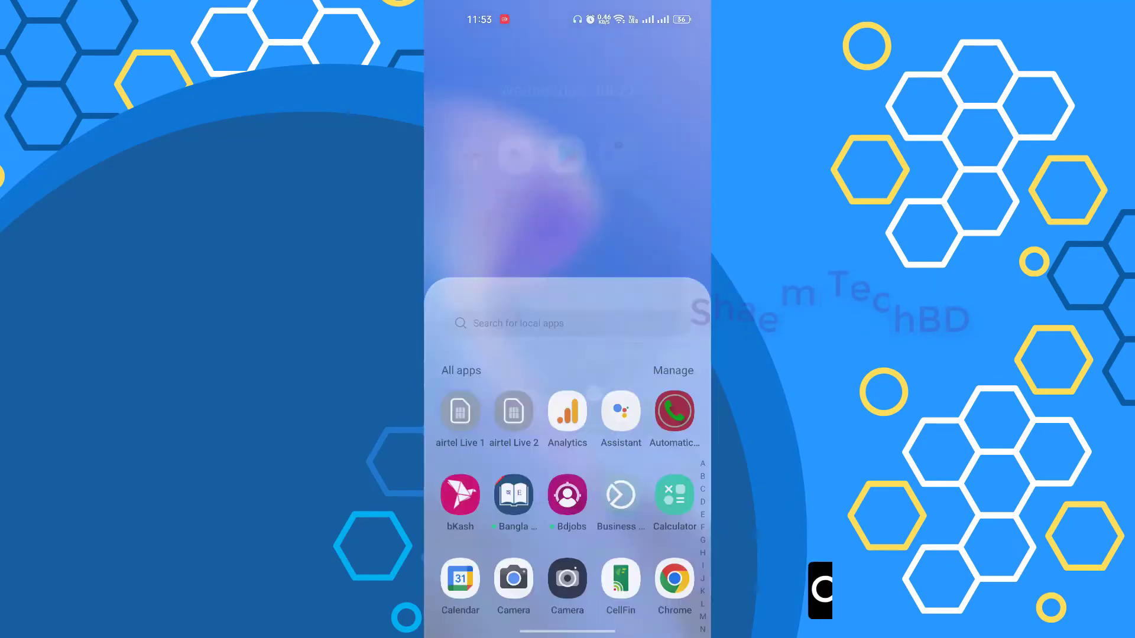
Reach the App management list of 134 installed apps and scroll to Google Play Store.
scroll(down, 3)
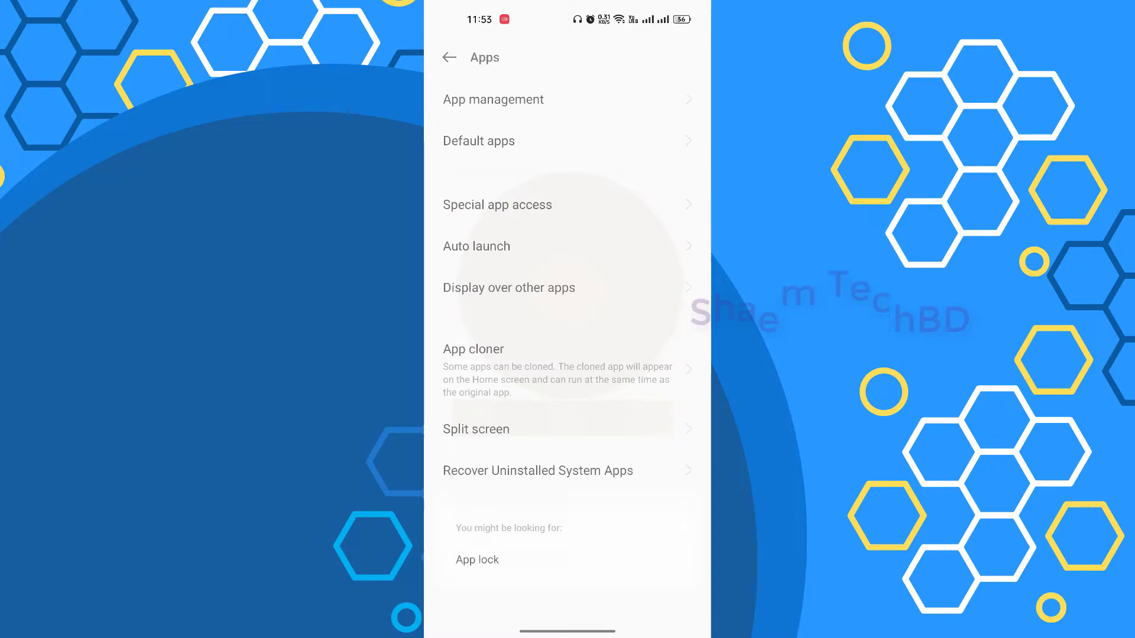
click(493, 99)
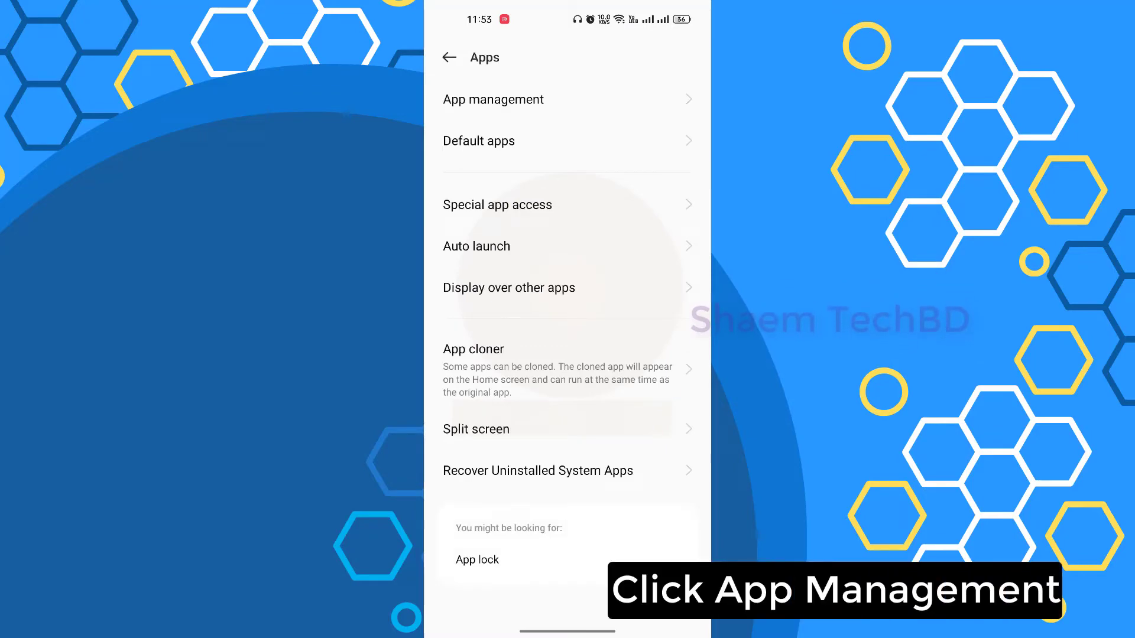
click(493, 99)
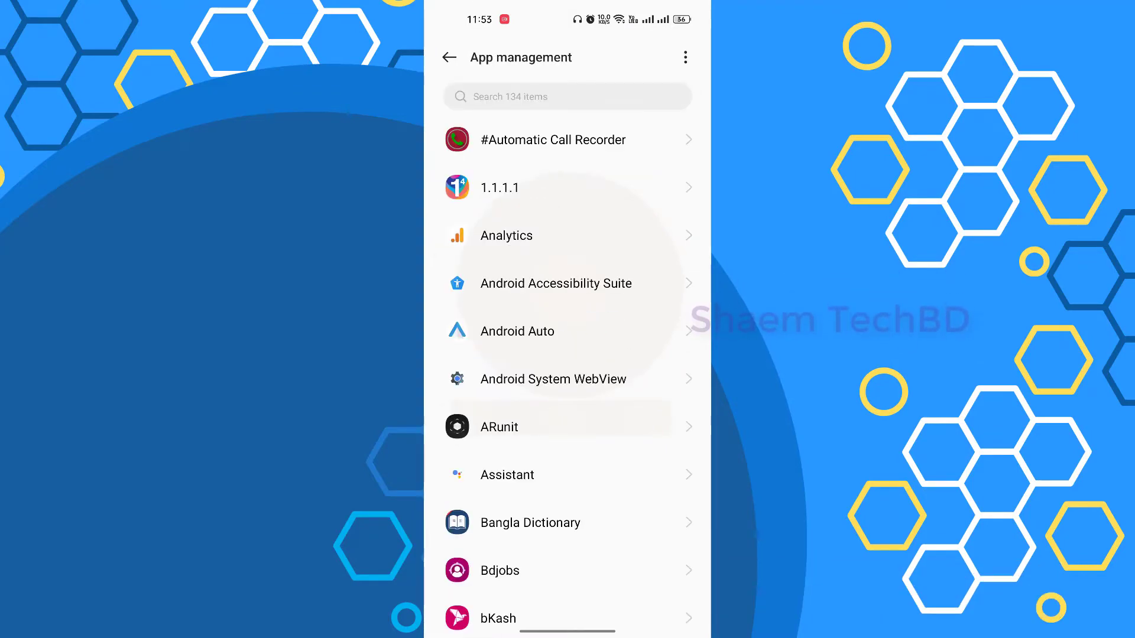
scroll(down, 3)
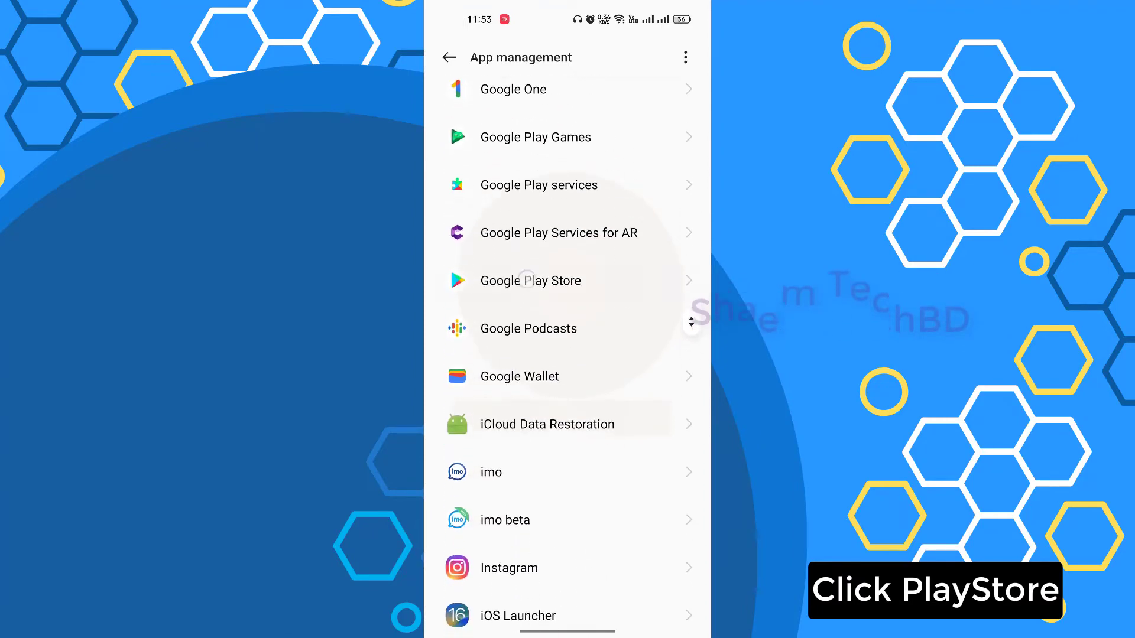
Clear Google Play Store's app data from its Storage usage page and confirm with OK.
click(531, 281)
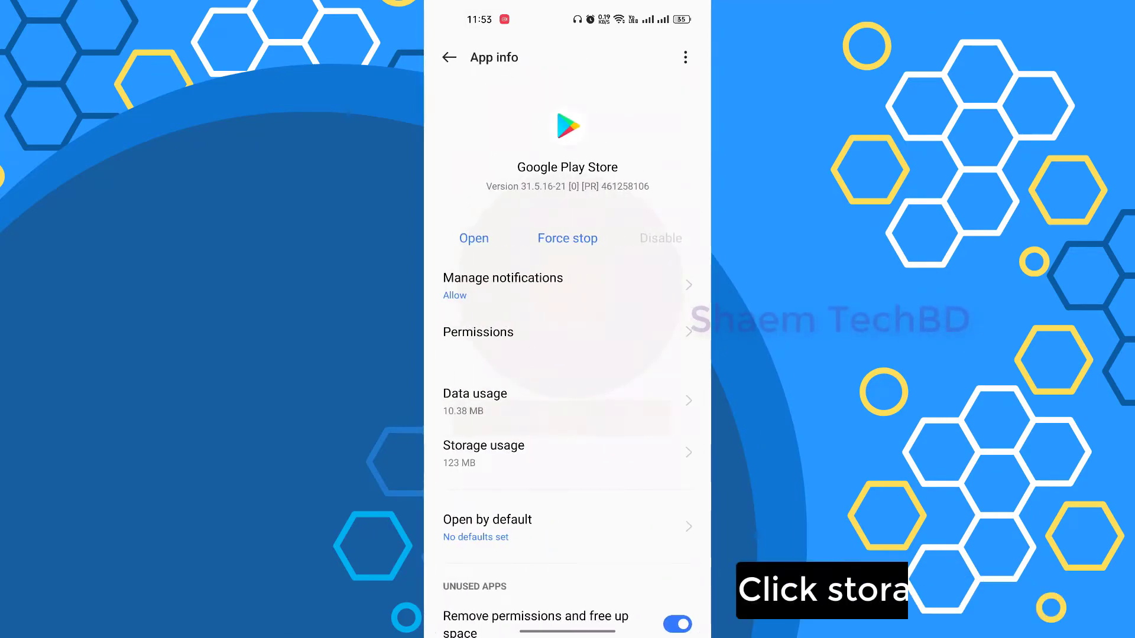
click(484, 453)
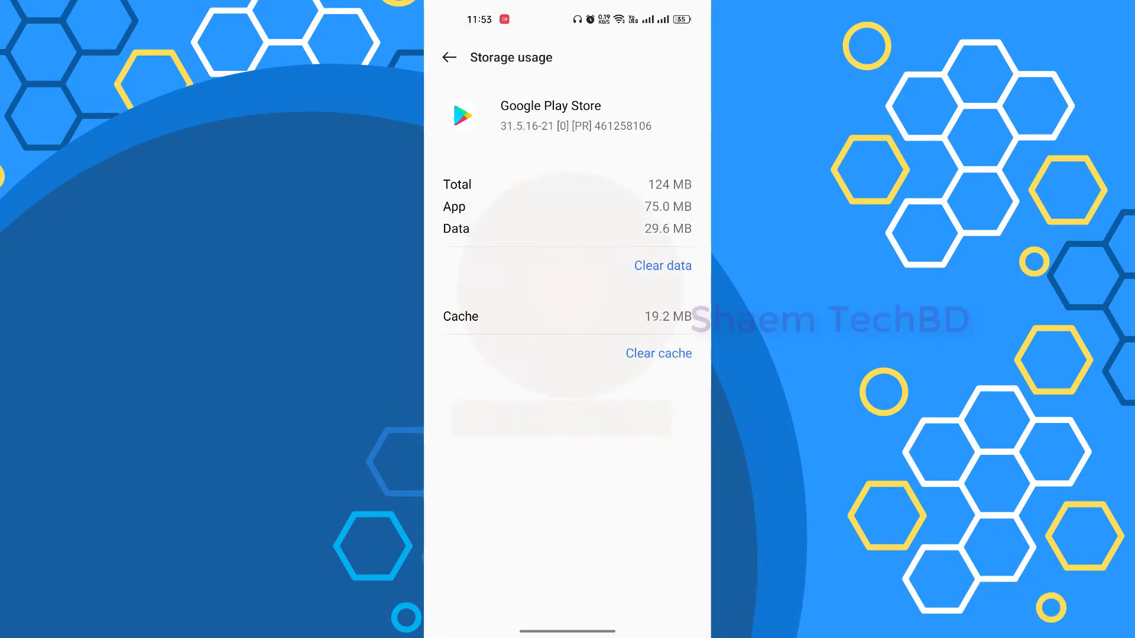
click(662, 266)
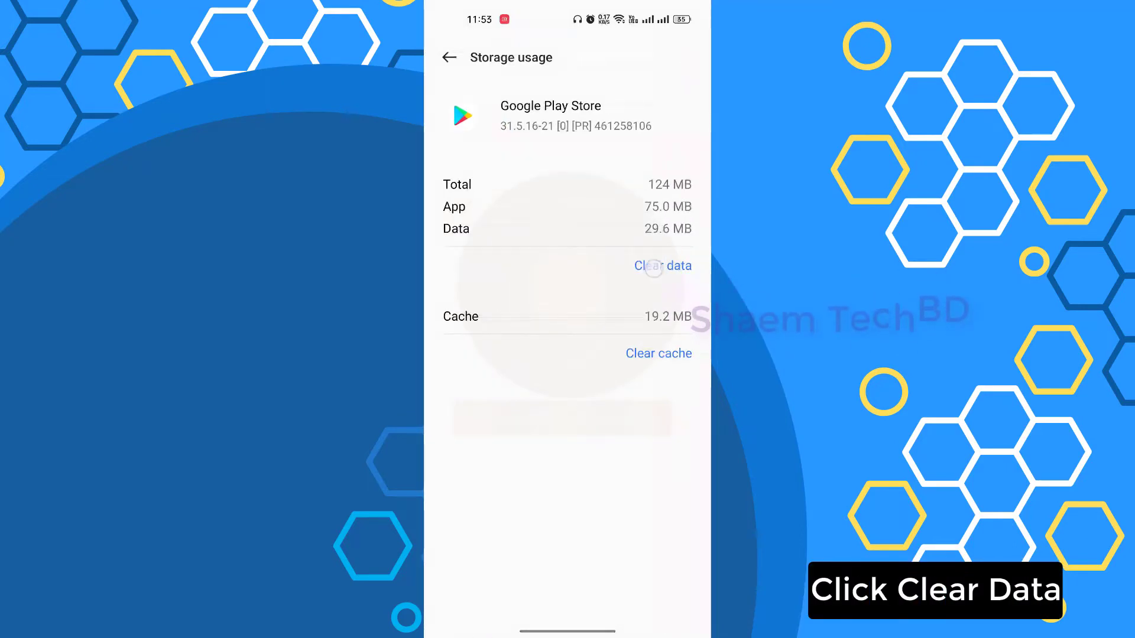
click(662, 266)
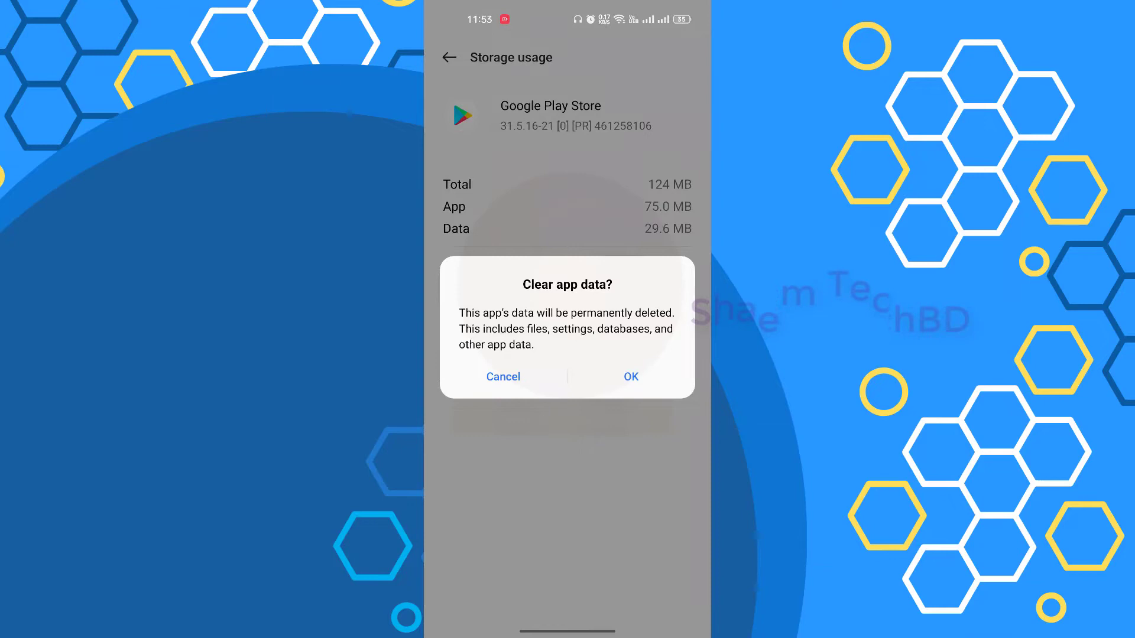
click(629, 376)
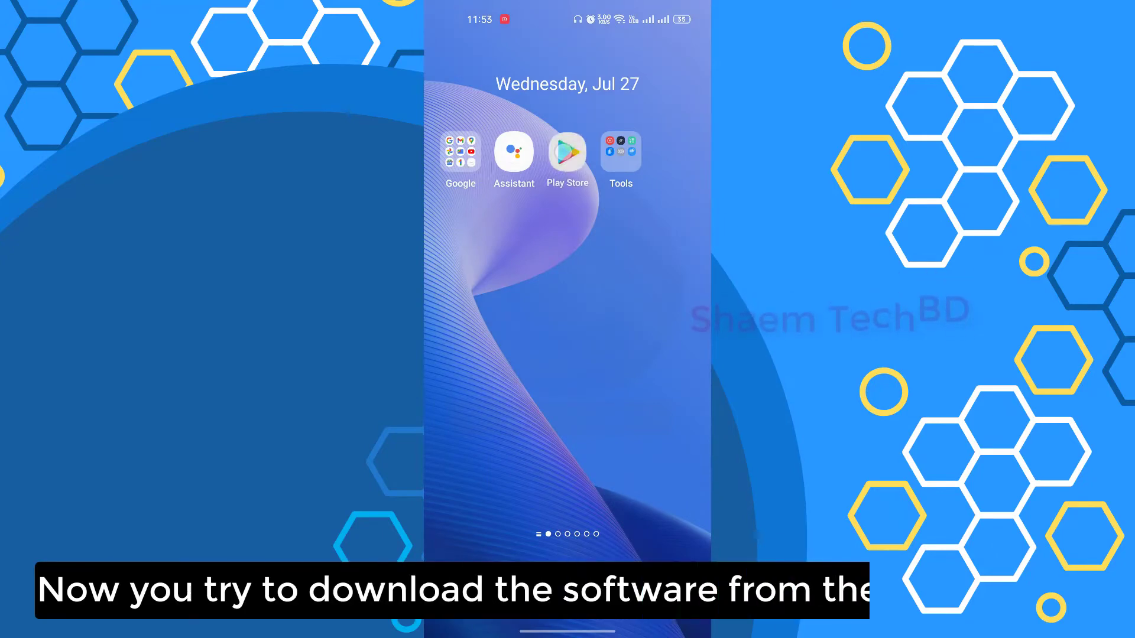
Search Play Store for "uc" and start installing UC Browser, leaving it pending.
click(568, 150)
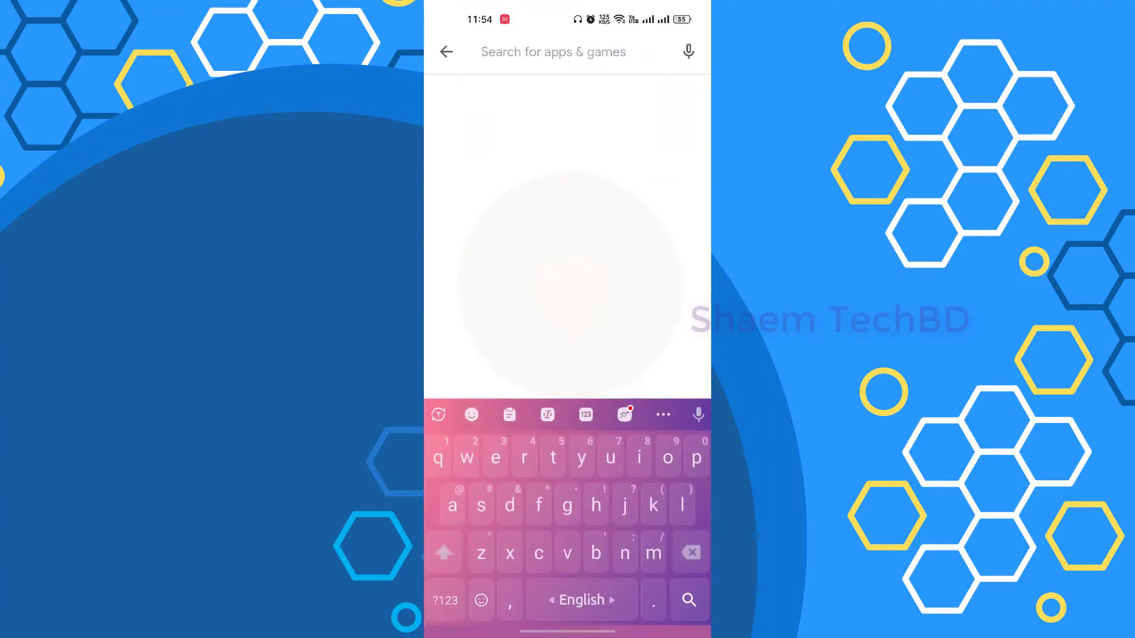
text(uc)
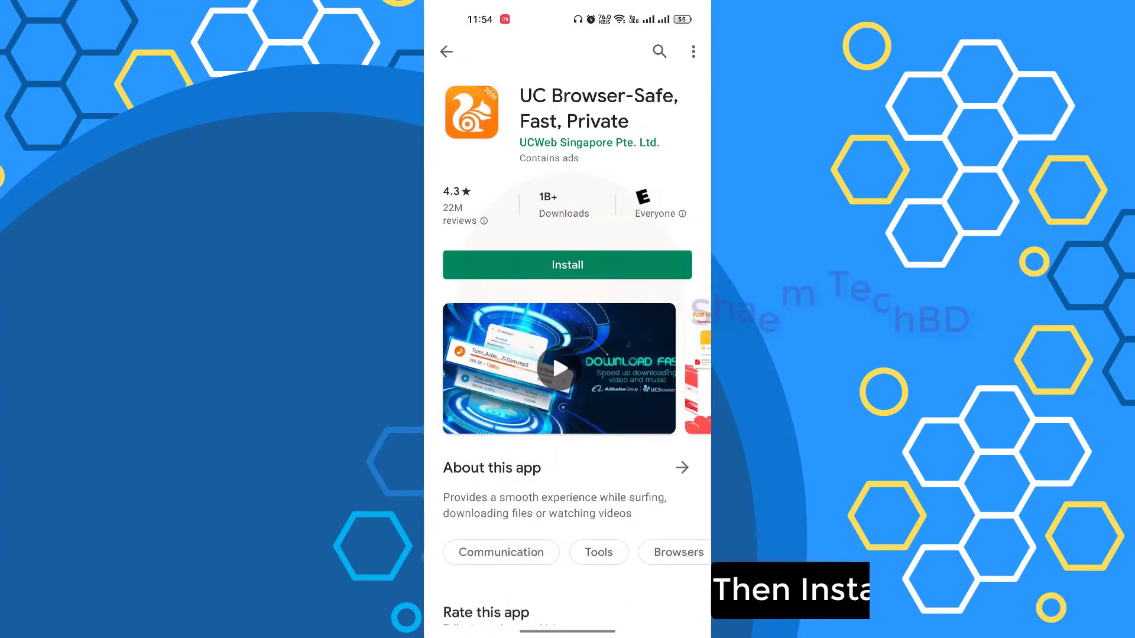
click(566, 264)
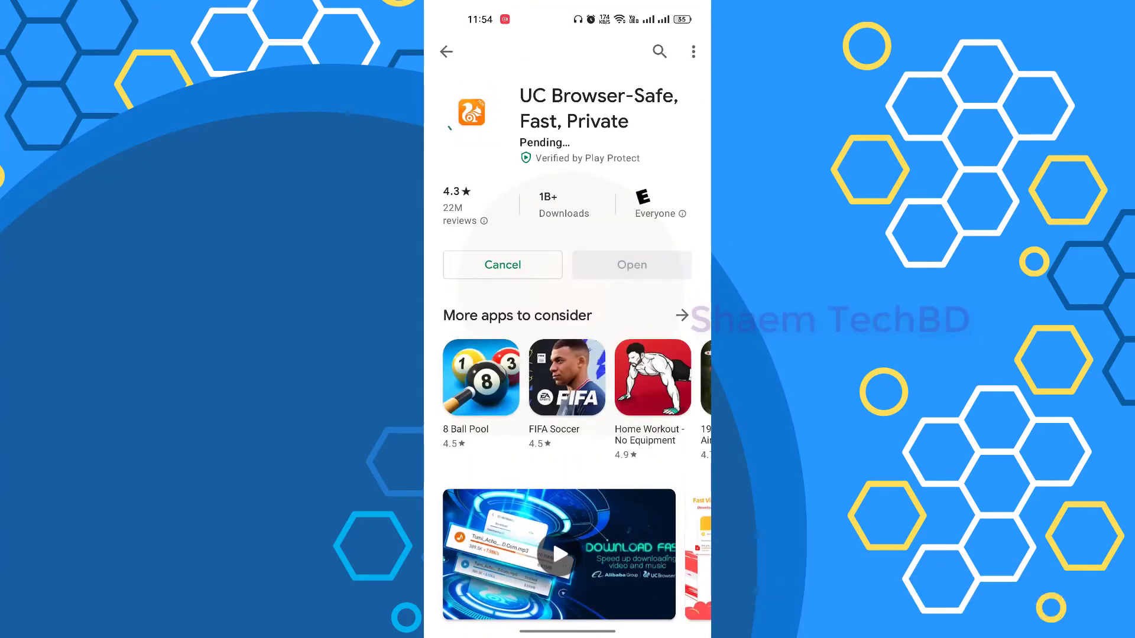